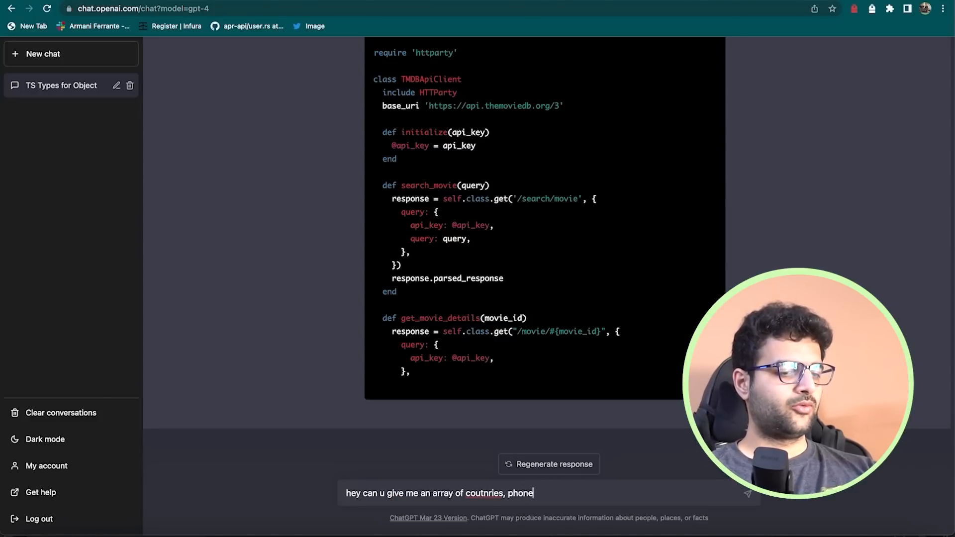
# Send the prompt asking for a TypeScript array of countries with their phone codes.
pyautogui.press('Return')
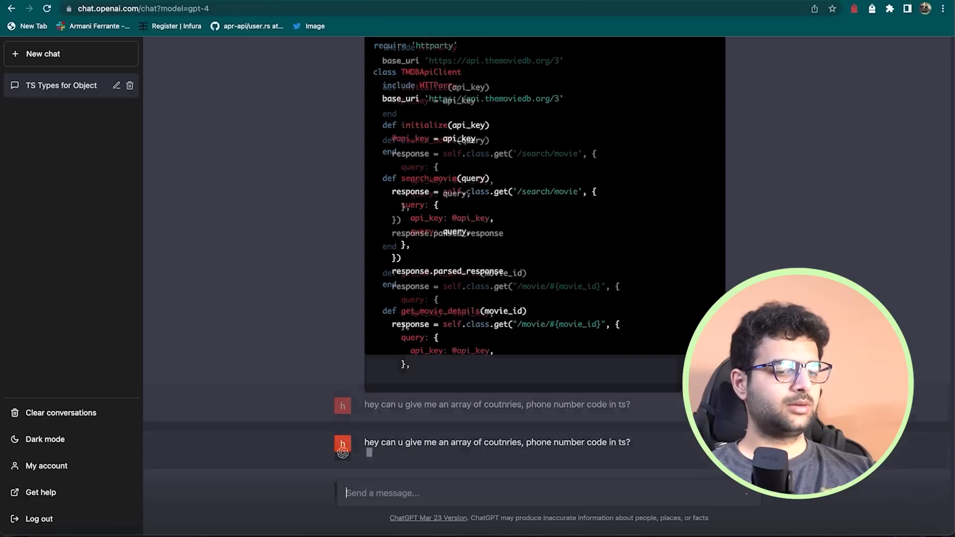
pyautogui.scroll(-3)
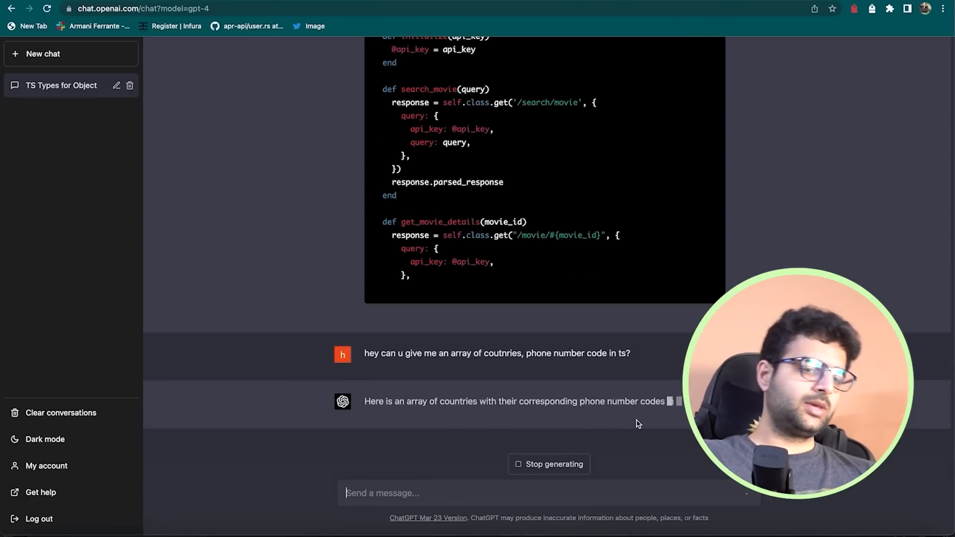